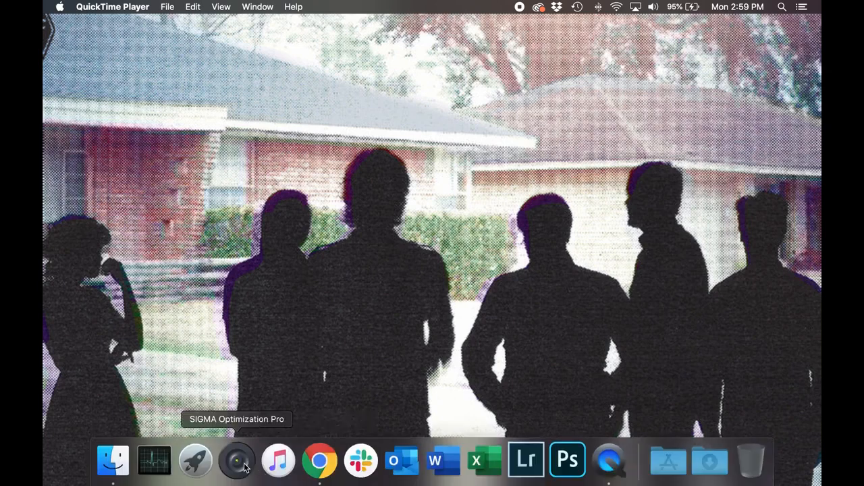
Launch SIGMA Optimization Pro from the Dock and wait for lens detection
left_click(236, 461)
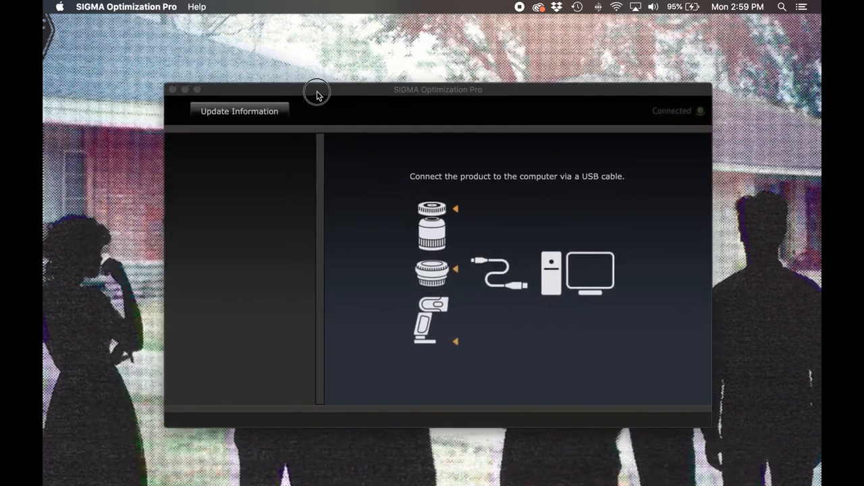
mouse_move(536, 255)
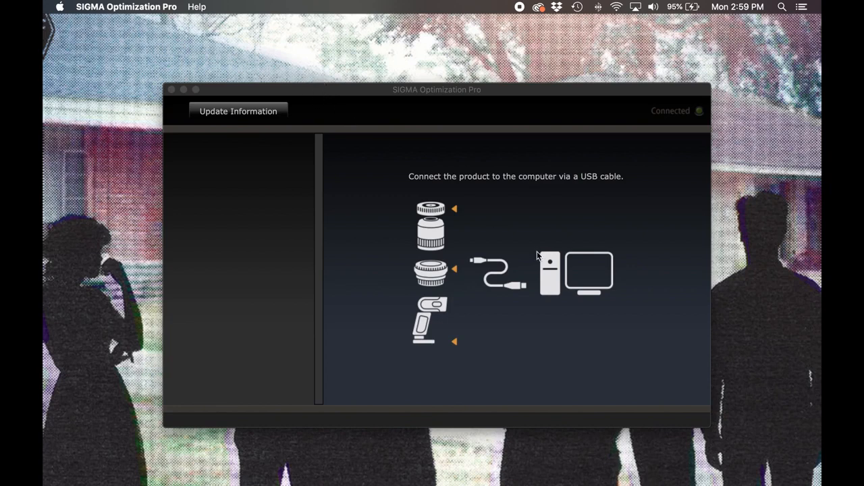
mouse_move(680, 349)
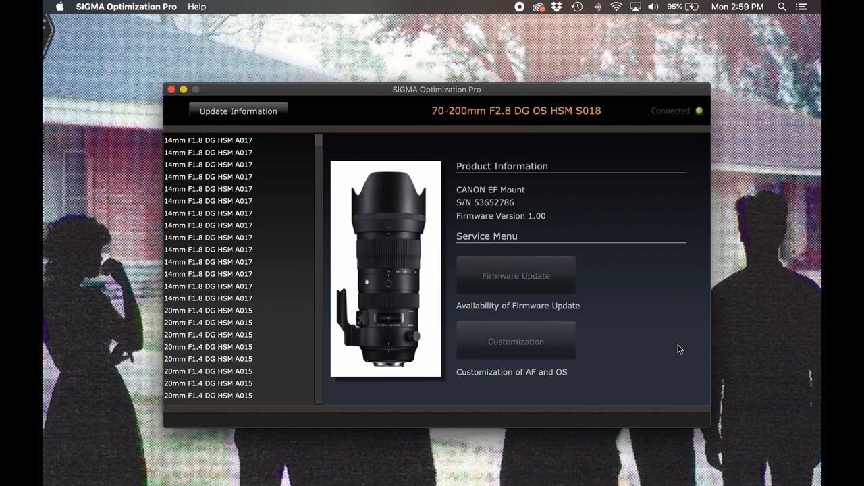
Check for lens firmware and bring the 'Latest firmware is available' prompt into focus
left_click(516, 275)
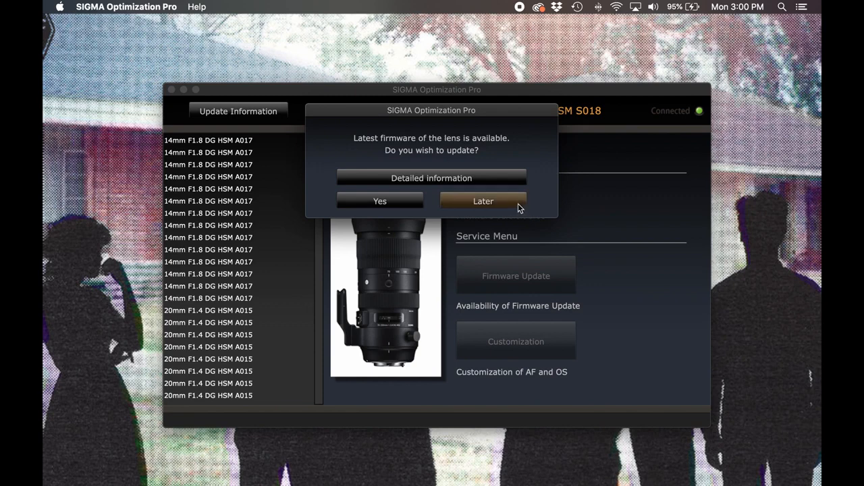
mouse_move(482, 208)
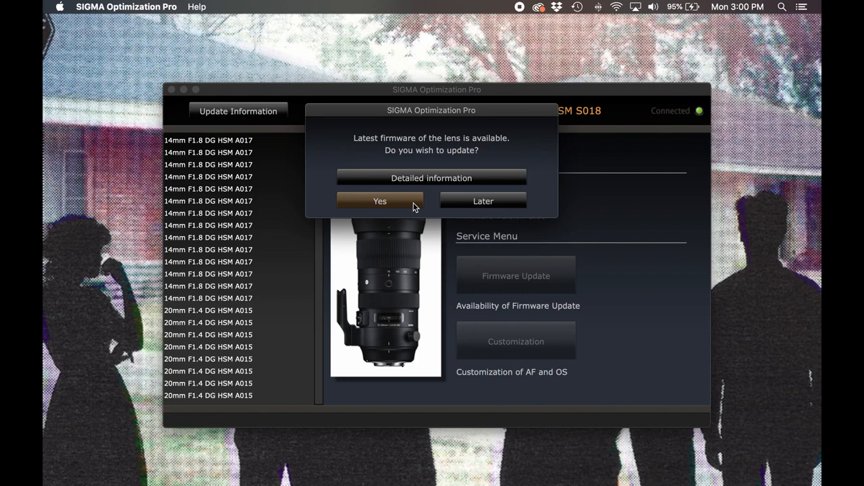
mouse_move(519, 185)
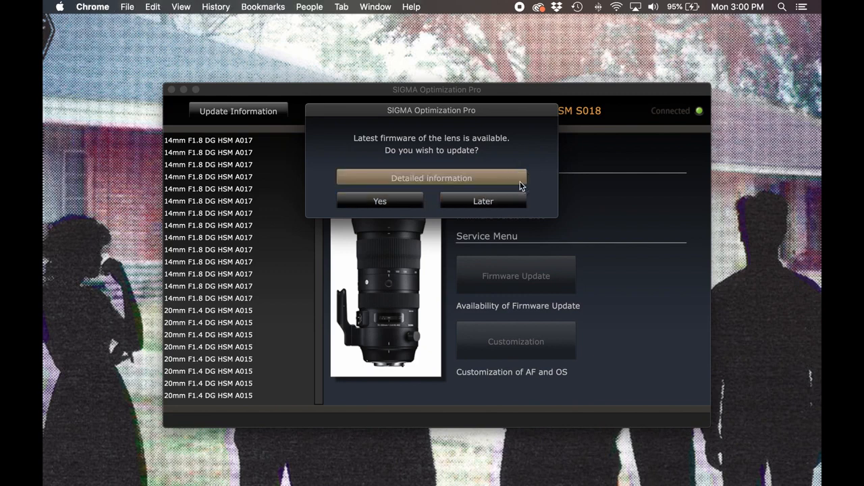
left_click(431, 177)
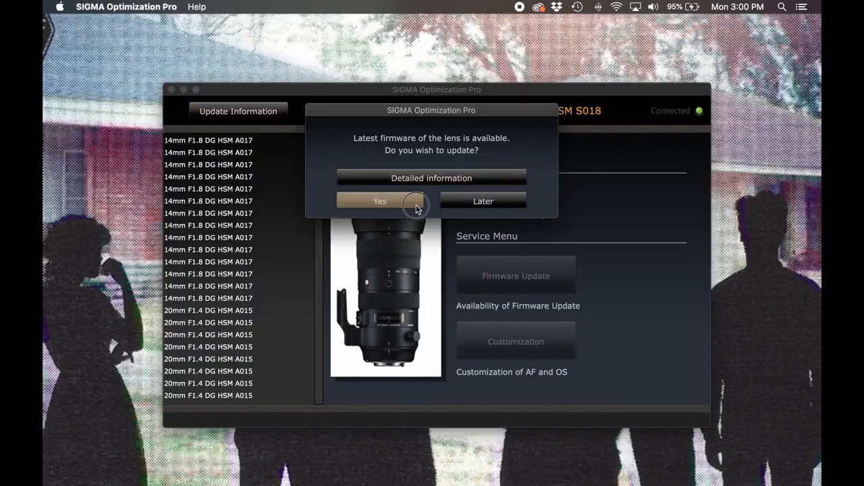
Accept the firmware update, agree to the cautions, and close the completion message
left_click(380, 200)
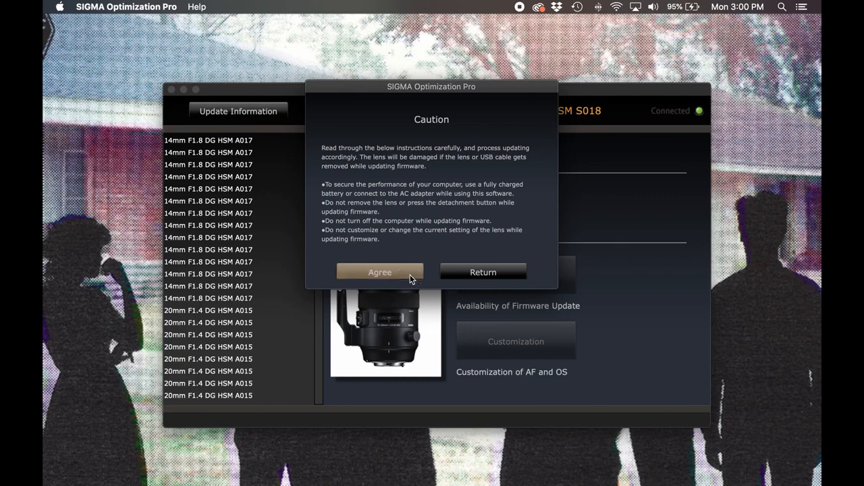
left_click(379, 272)
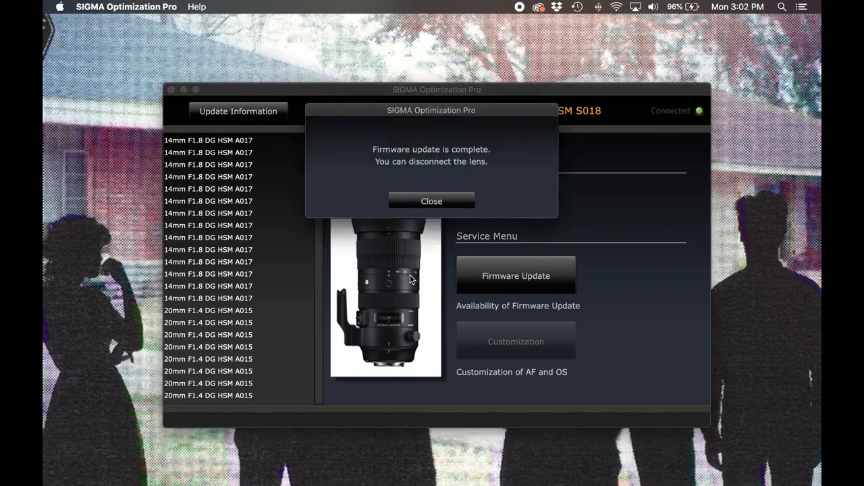
left_click(431, 201)
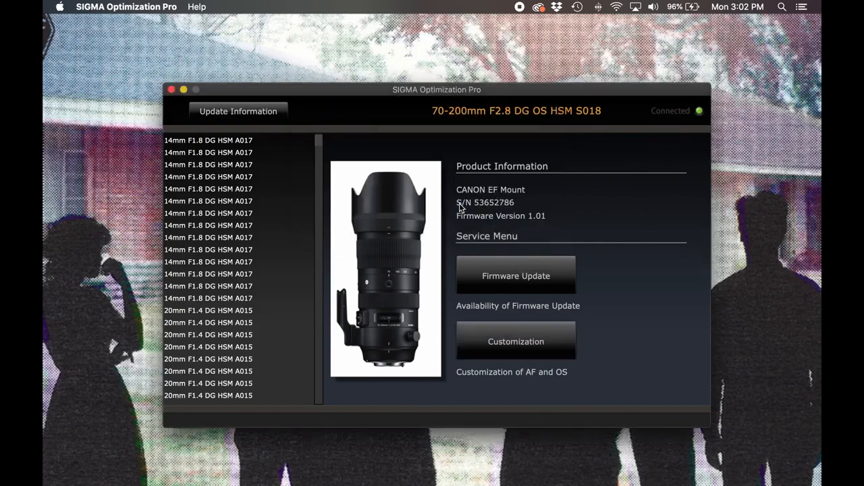
mouse_move(615, 360)
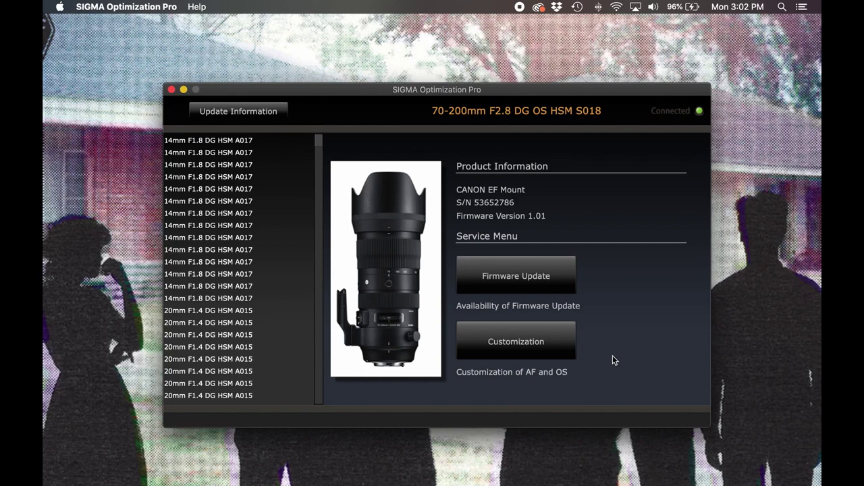
Open the Customization Menu for the 70-200mm lens from the Service Menu
left_click(515, 341)
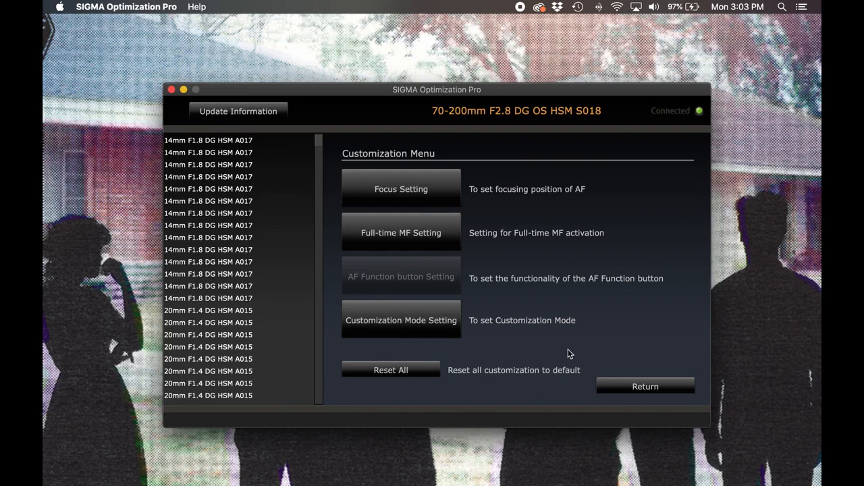
mouse_move(481, 223)
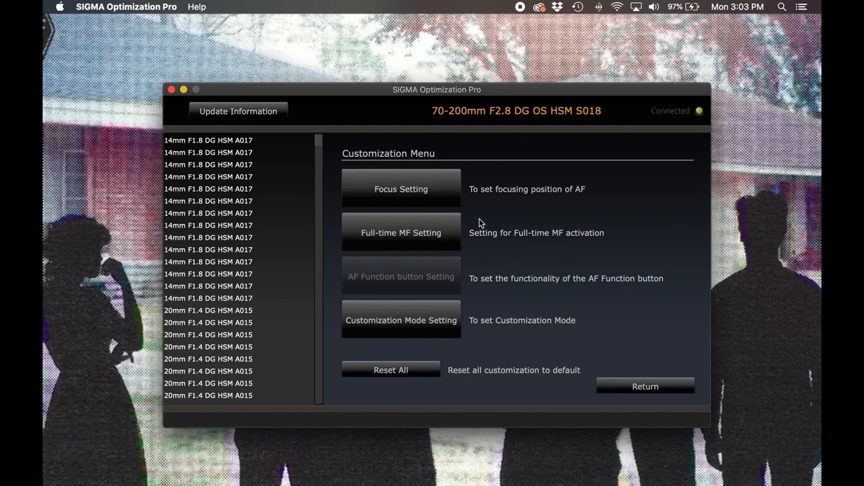
Set the 70mm closest-distance focus offset to -10 and write the adjustments to the lens
left_click(401, 189)
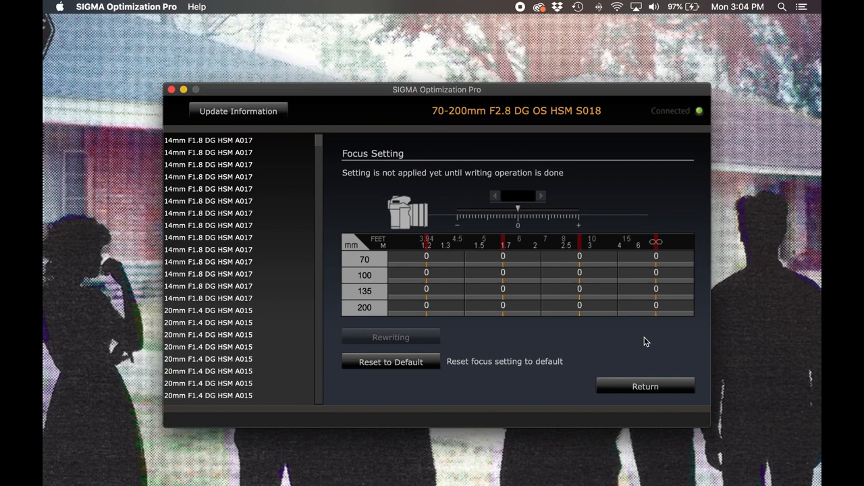
left_click(426, 259)
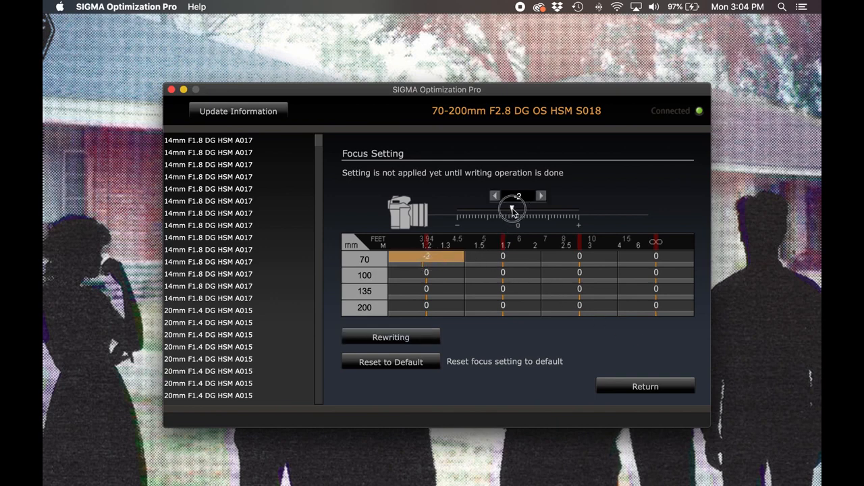
left_click_drag(512, 210, 491, 213)
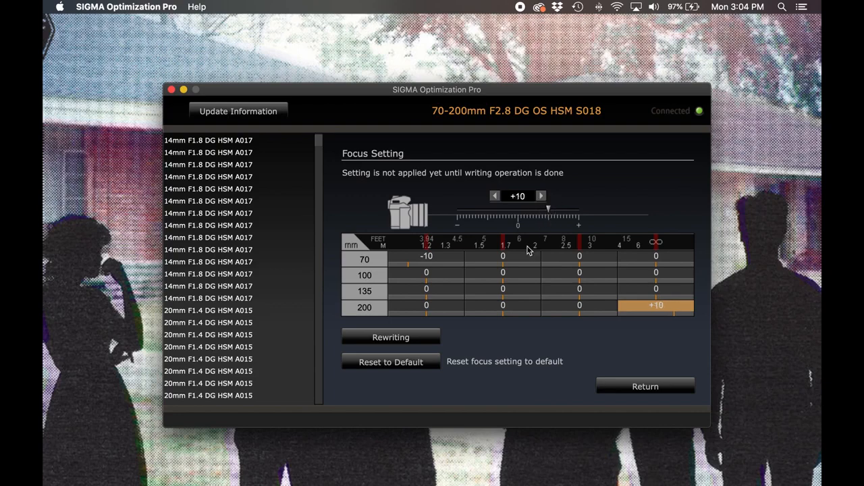
left_click(391, 337)
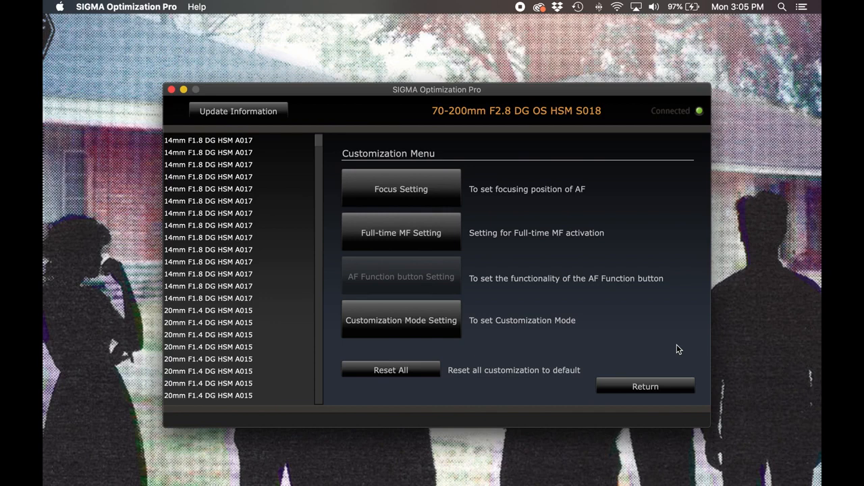
mouse_move(678, 353)
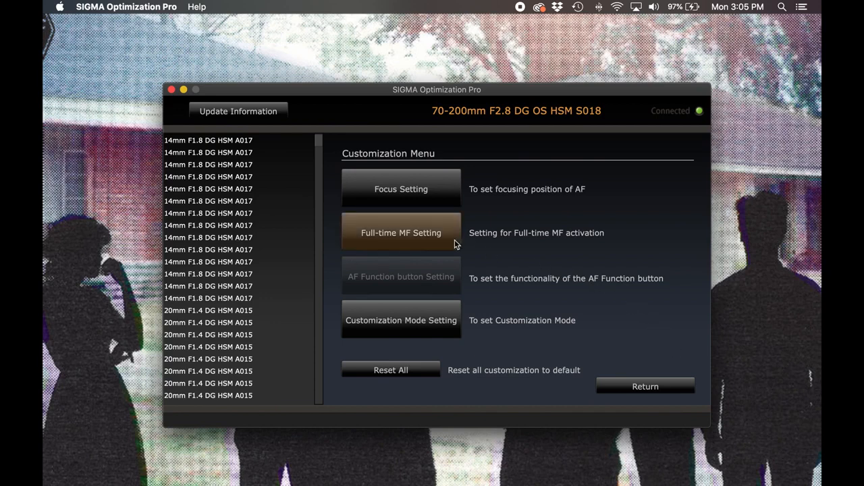
Turn on full-time MF at sensitivity 5 and write it to the lens
left_click(401, 233)
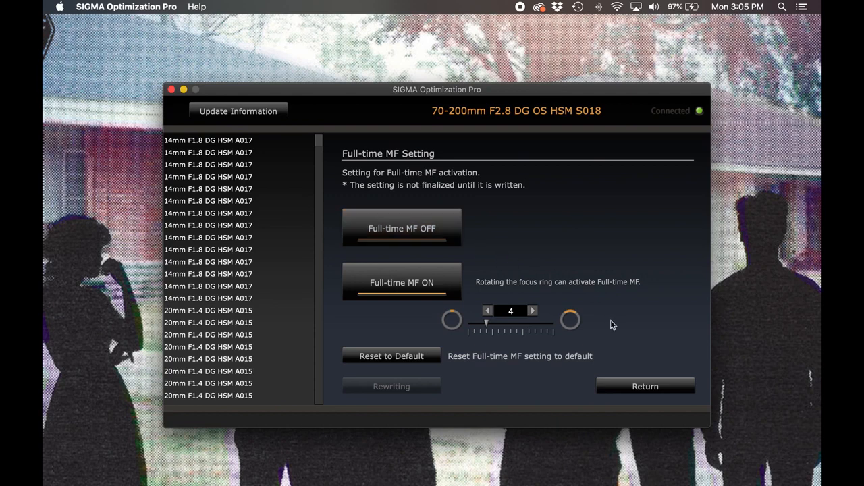
mouse_move(610, 343)
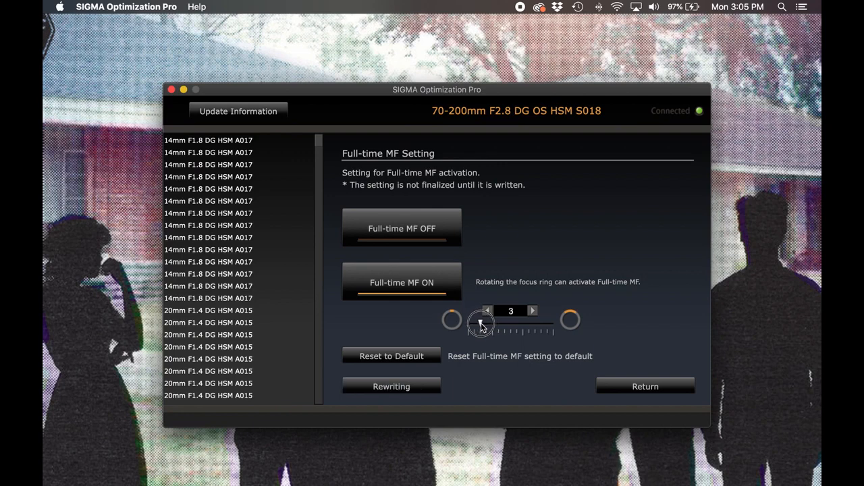
left_click(488, 311)
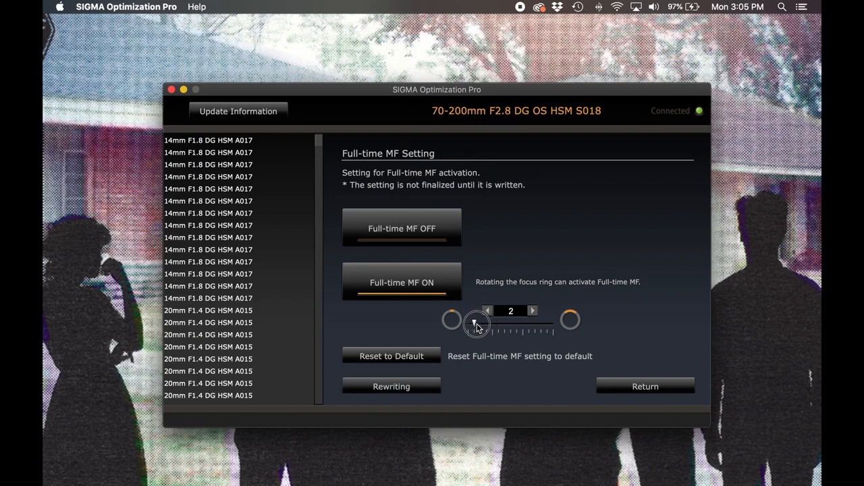
left_click_drag(476, 322, 527, 326)
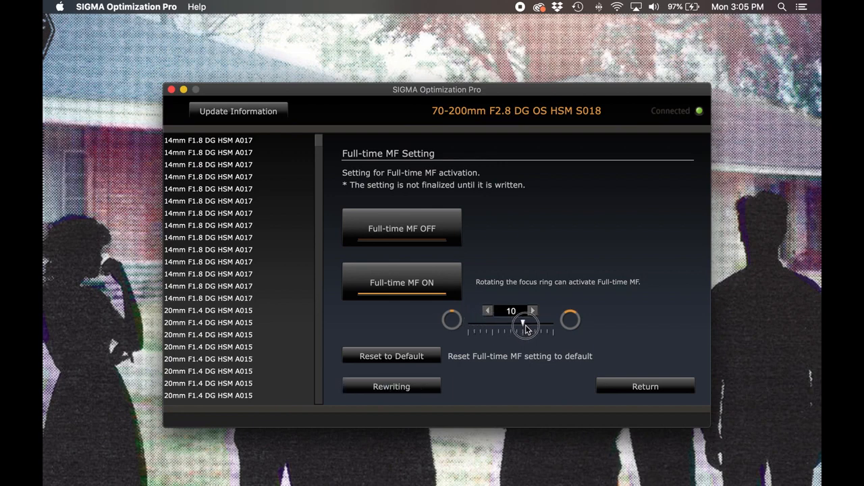
left_click_drag(526, 326, 505, 328)
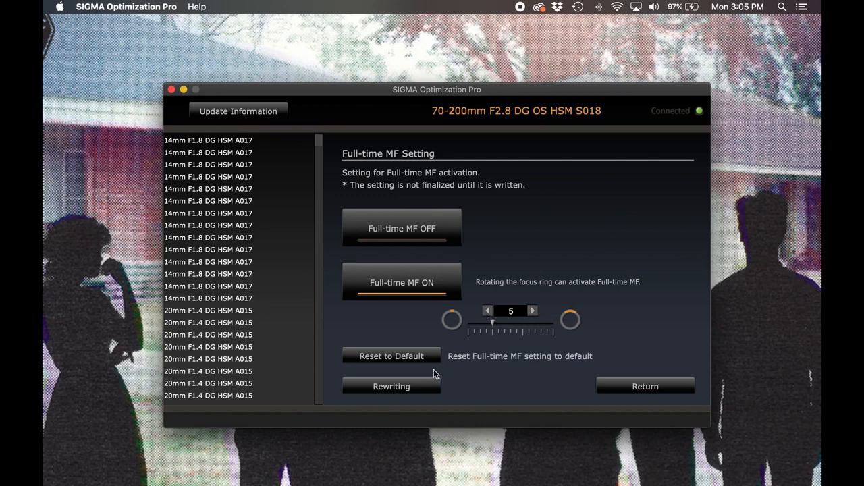
left_click(391, 386)
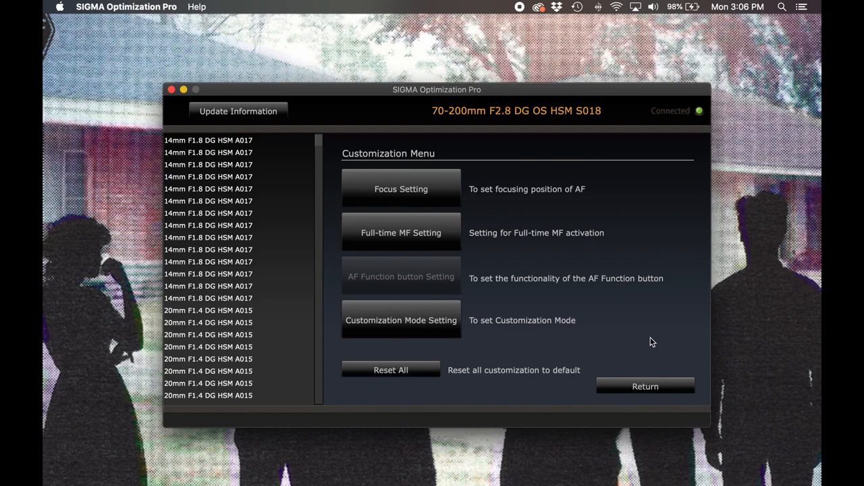
mouse_move(495, 335)
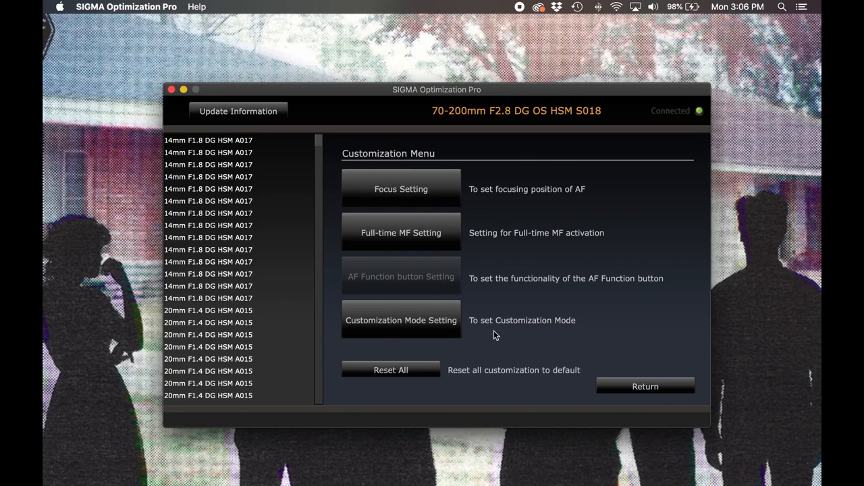
Open Customization Mode Setting, where C1 and C2 are both not customized
left_click(401, 320)
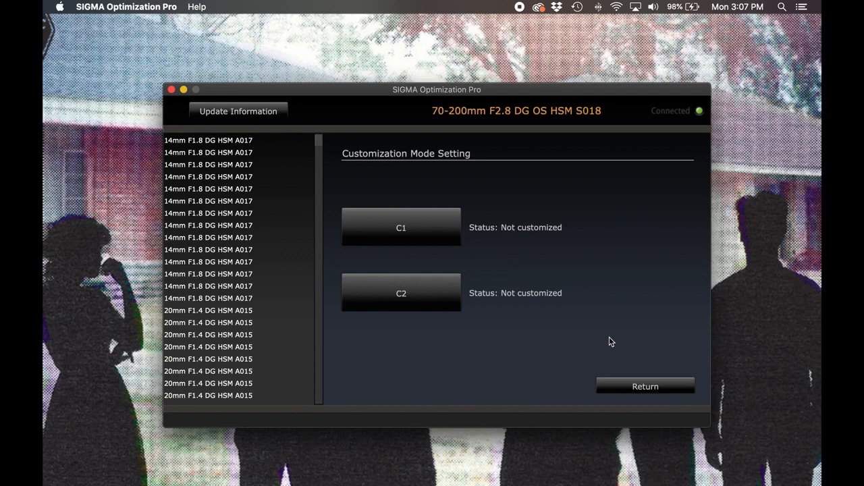
Open the C1 mode page with AF speed, focus limiter and OS settings
left_click(401, 228)
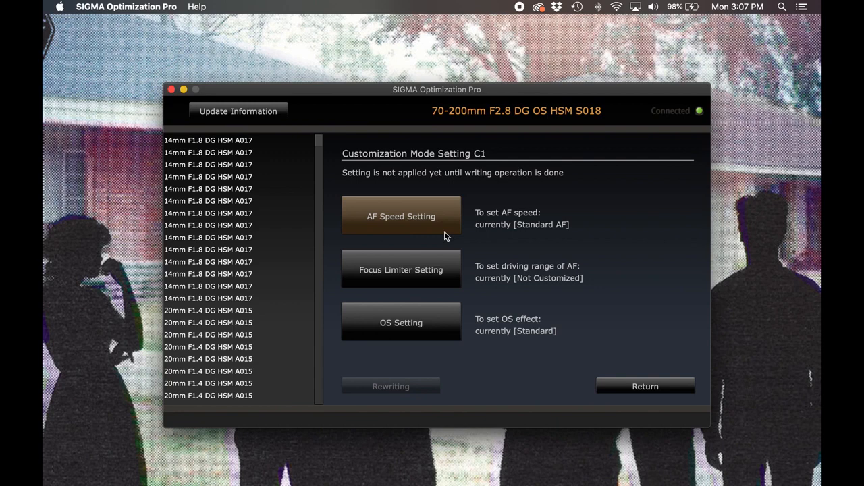
mouse_move(471, 252)
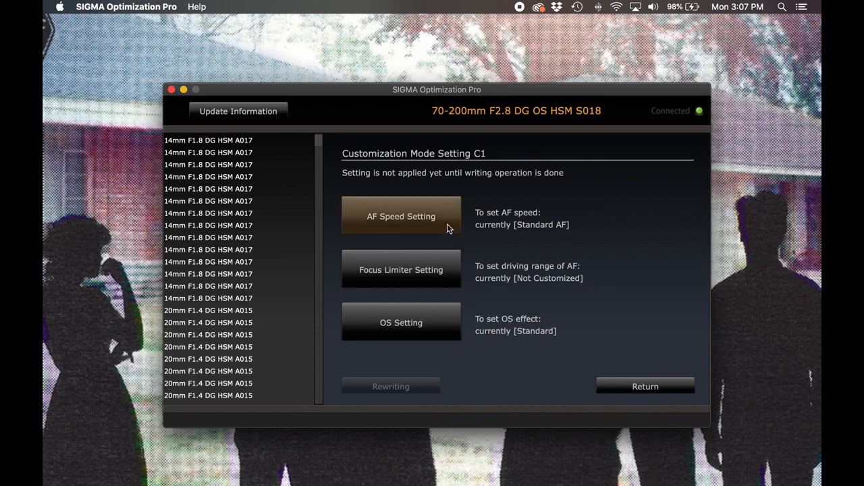
Review the C1 AF speed options and confirm Standard AF
left_click(401, 216)
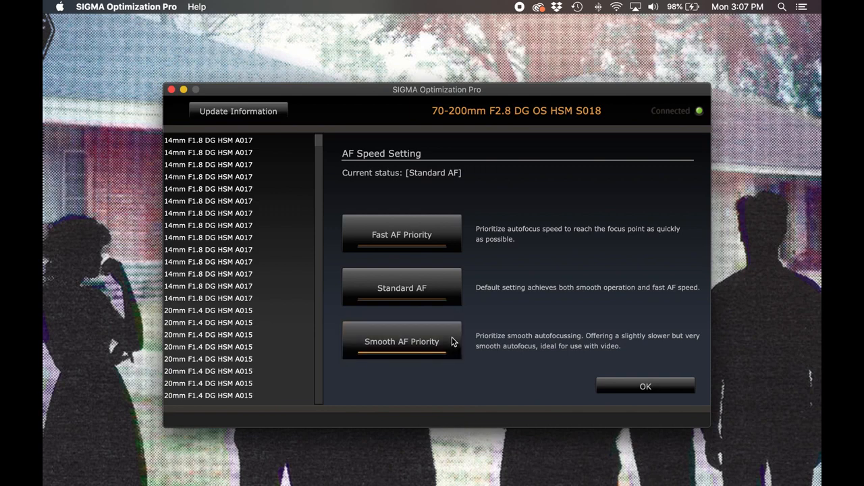
mouse_move(454, 318)
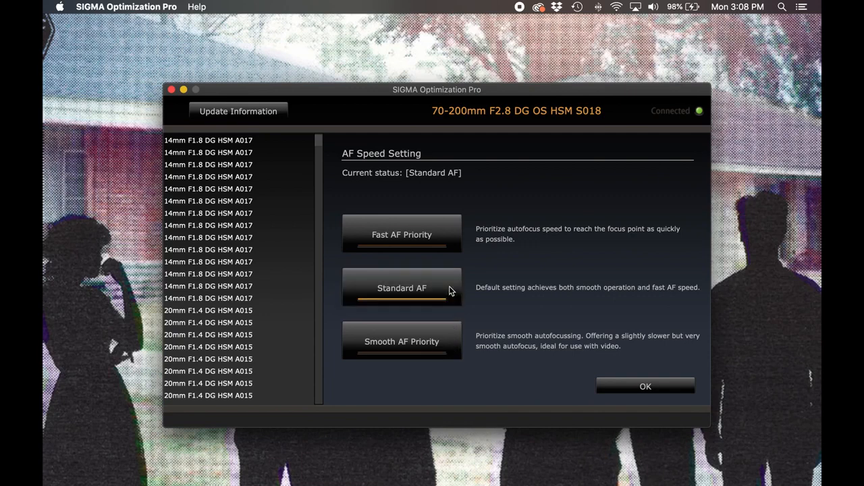
mouse_move(616, 378)
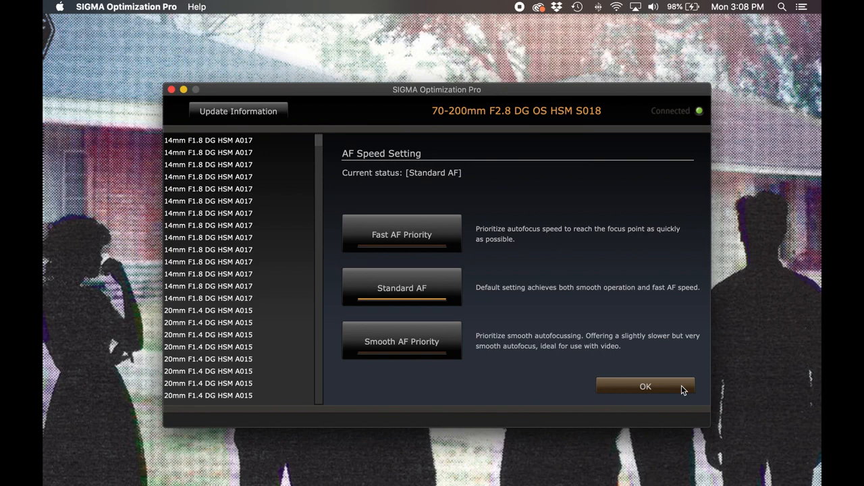
left_click(645, 386)
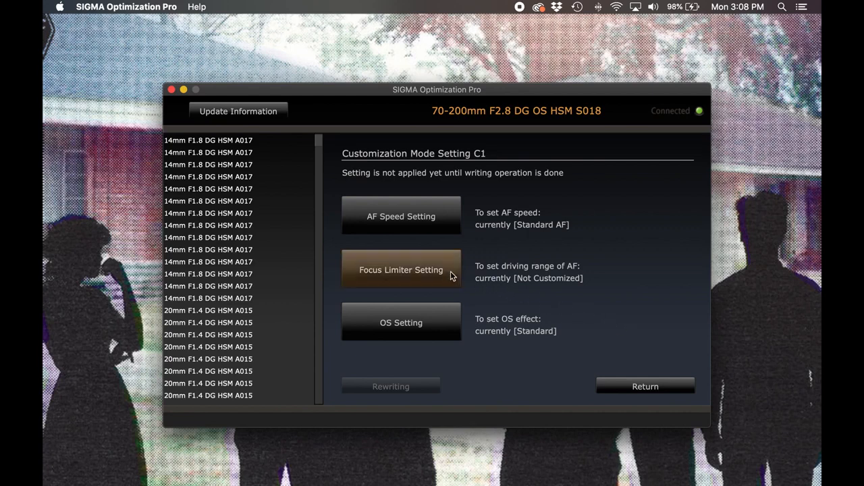
Set the C1 focus limiter range to about 8–15 feet and confirm
left_click(401, 269)
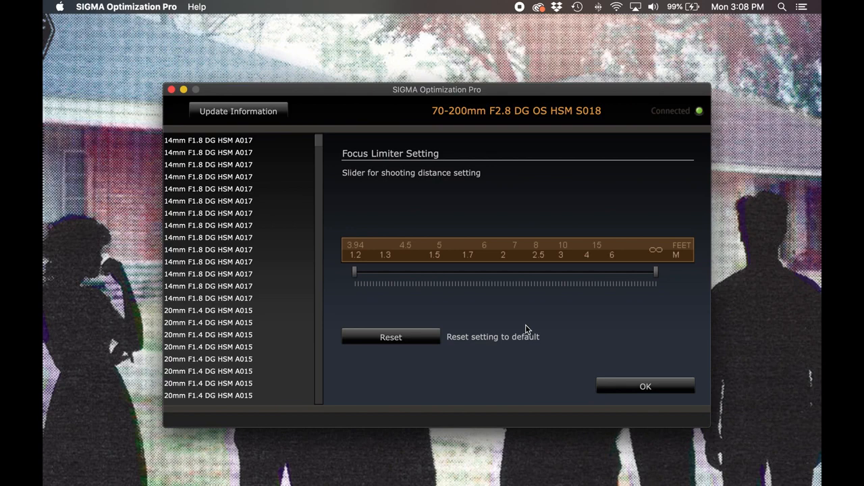
mouse_move(406, 313)
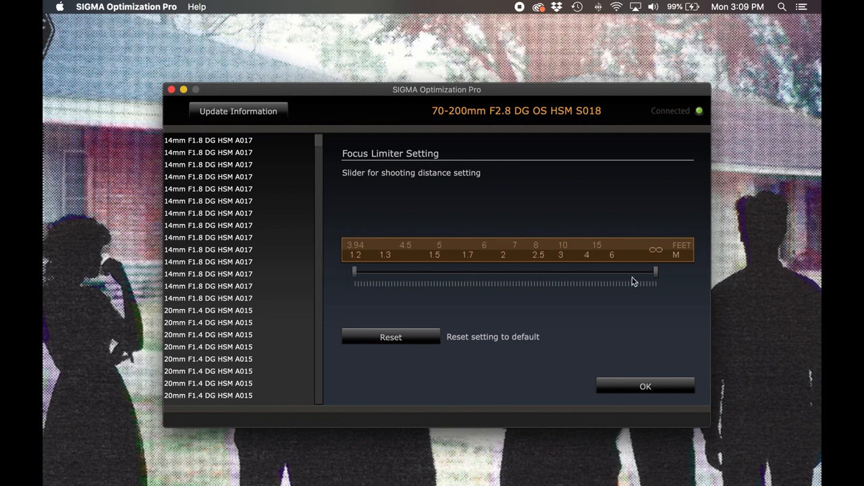
left_click_drag(651, 270, 580, 274)
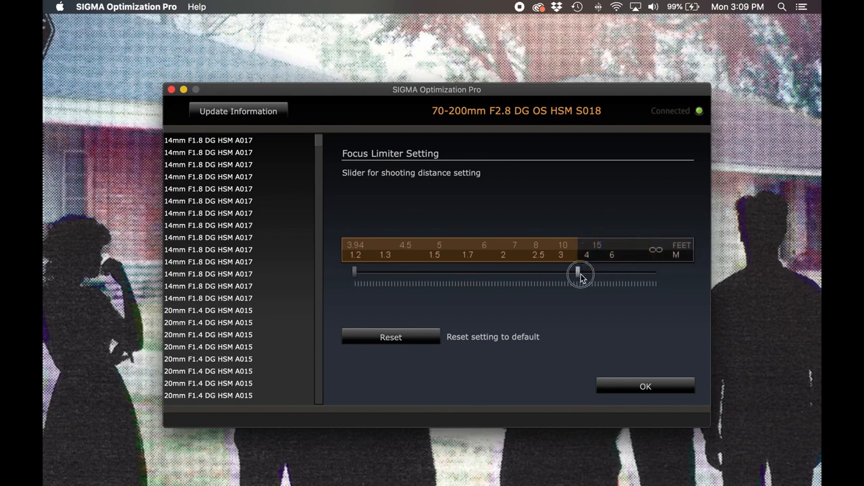
left_click_drag(581, 272, 654, 272)
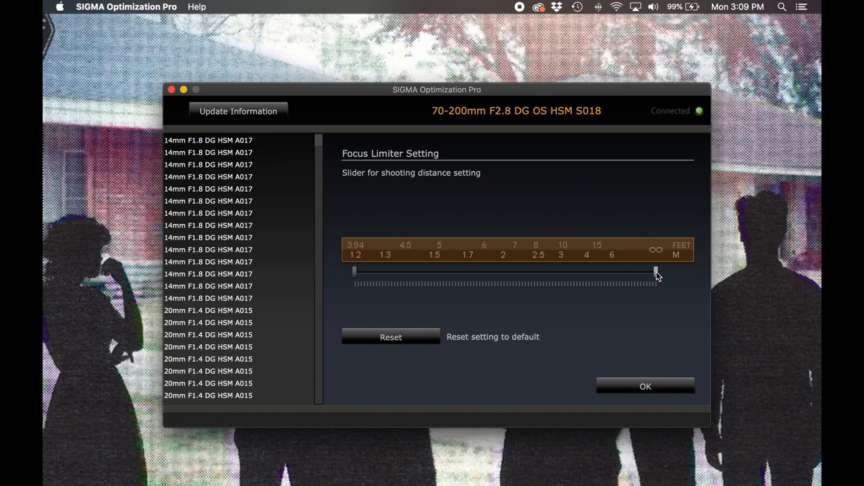
left_click_drag(655, 271, 597, 271)
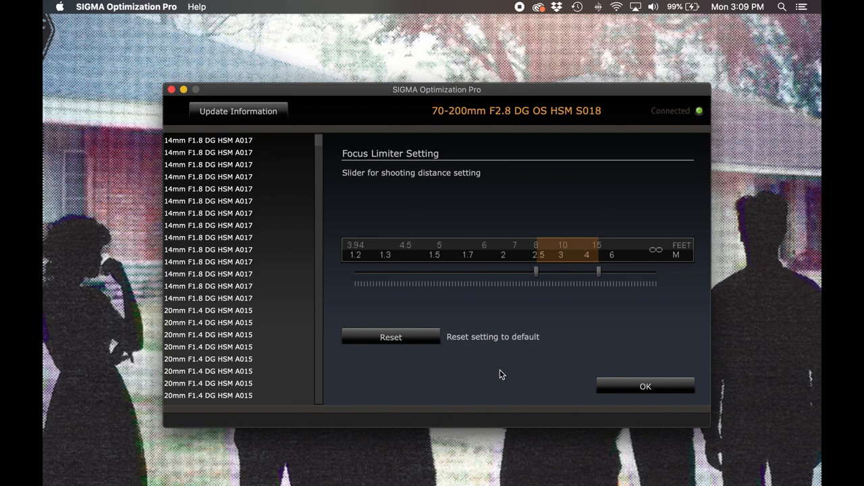
mouse_move(512, 374)
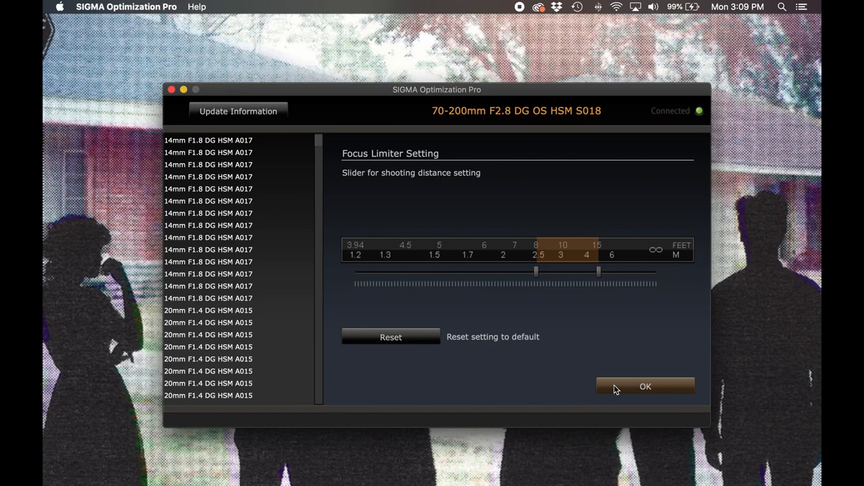
left_click(644, 385)
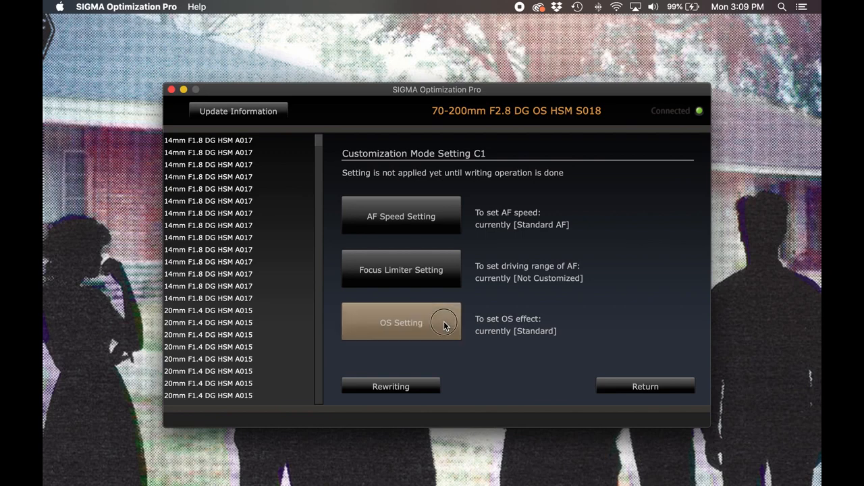
Review C1's optical stabilizer options and confirm the Standard OS mode
left_click(401, 322)
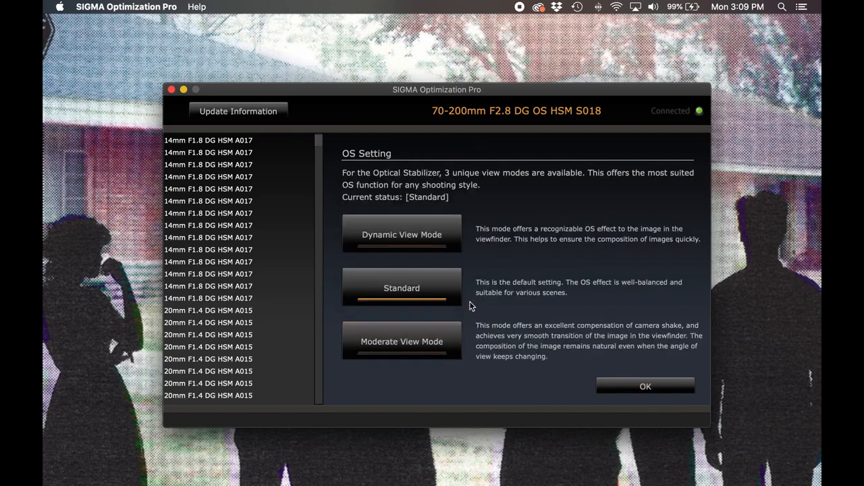
mouse_move(470, 291)
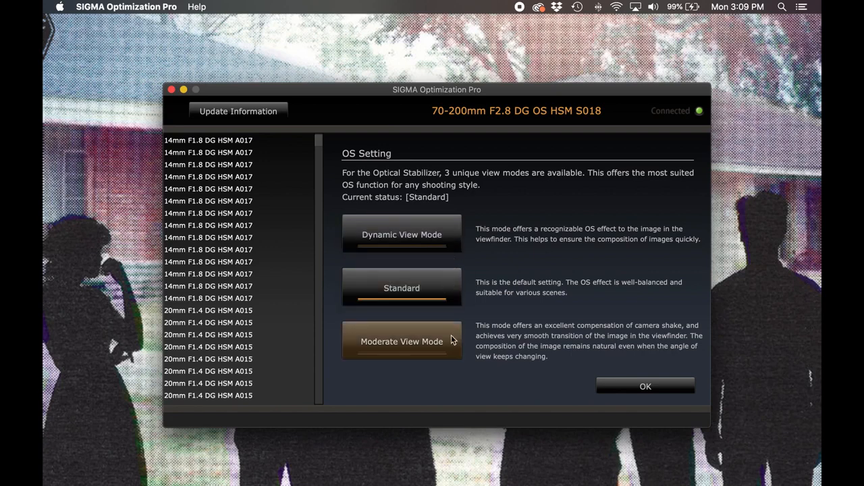
mouse_move(455, 317)
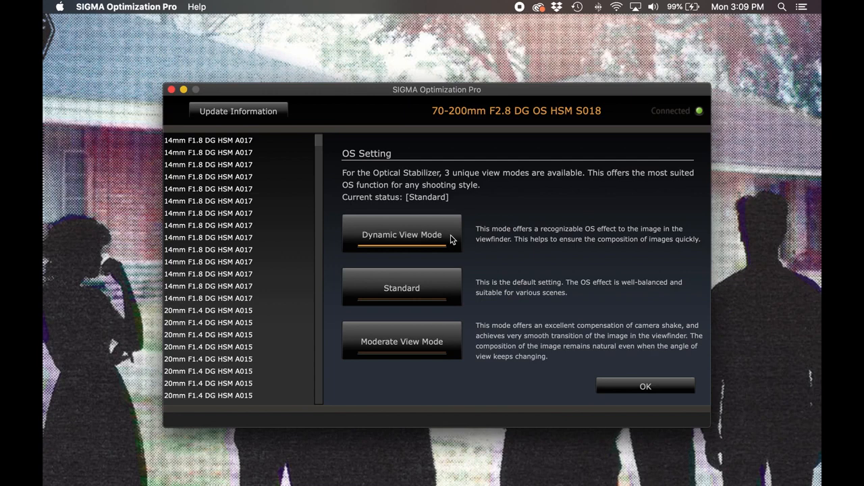
mouse_move(451, 270)
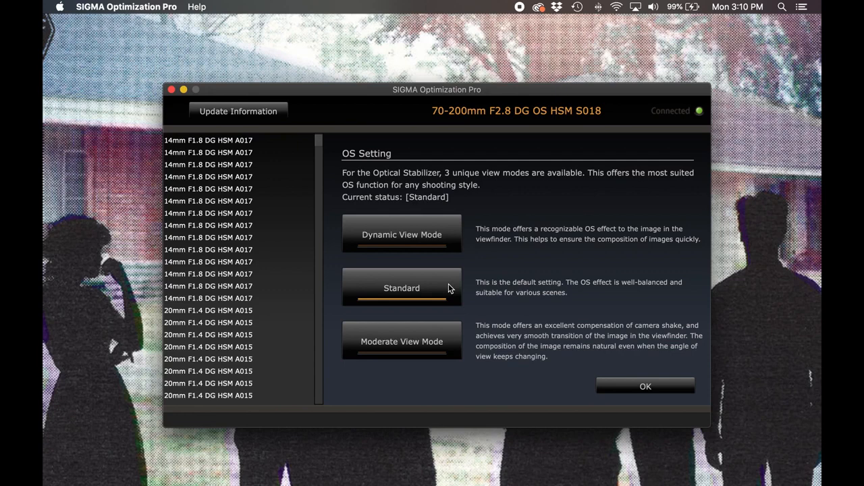
mouse_move(554, 353)
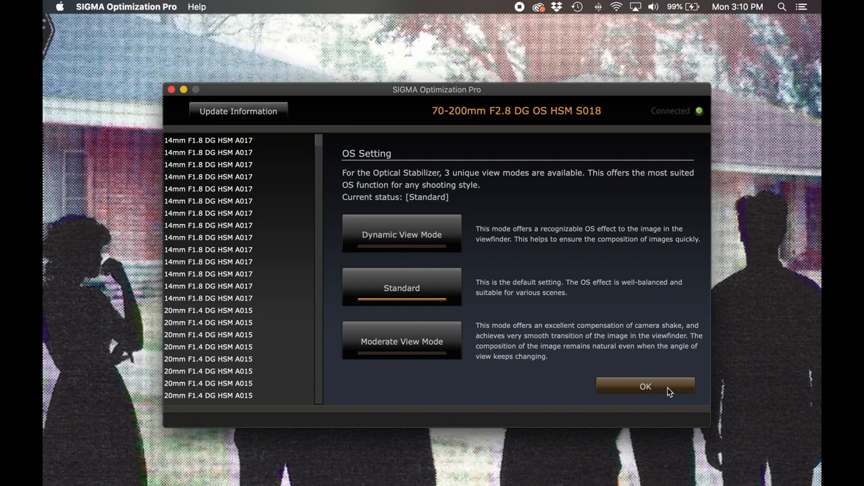
left_click(645, 387)
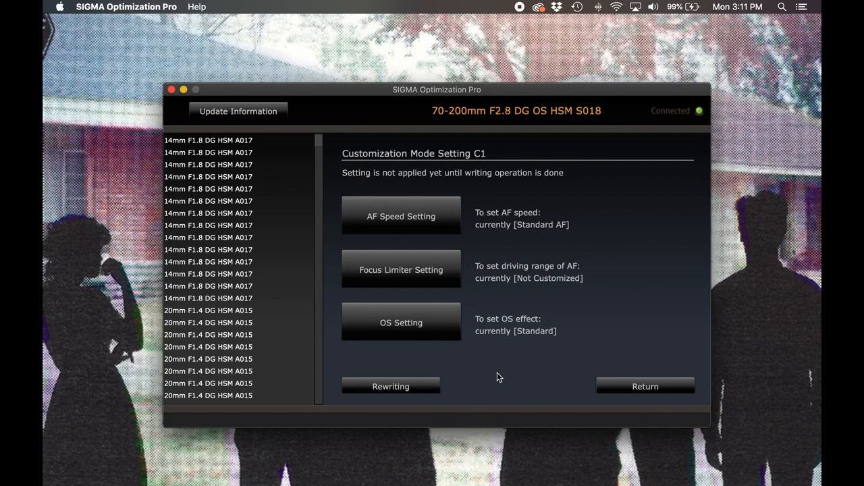
mouse_move(462, 385)
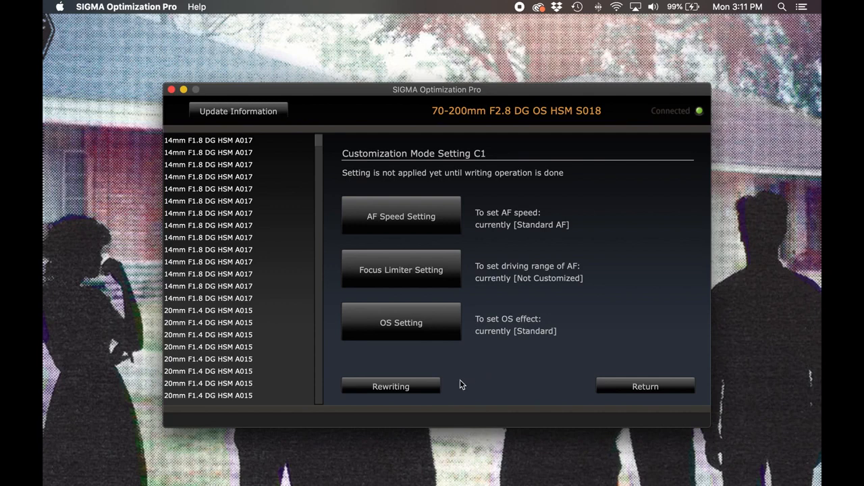
Write C1 settings (Fast AF Priority, custom focus limit, Dynamic View Mode) to the lens, accepting the caution
left_click(391, 386)
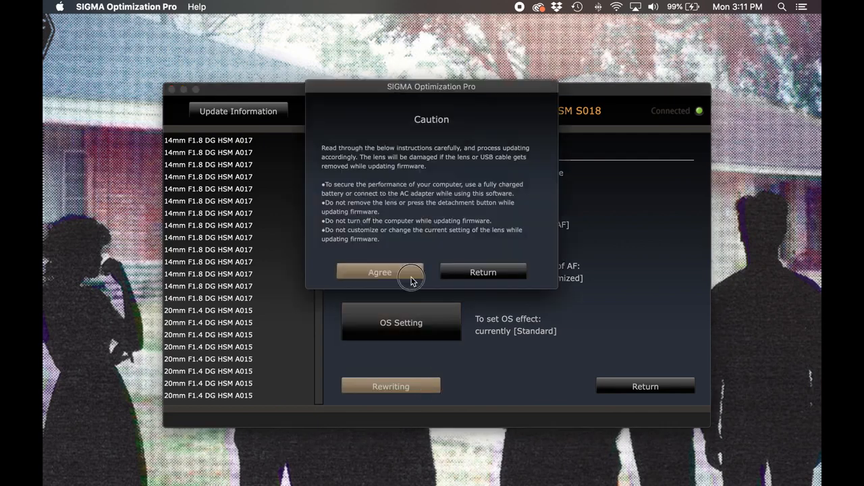
left_click(380, 272)
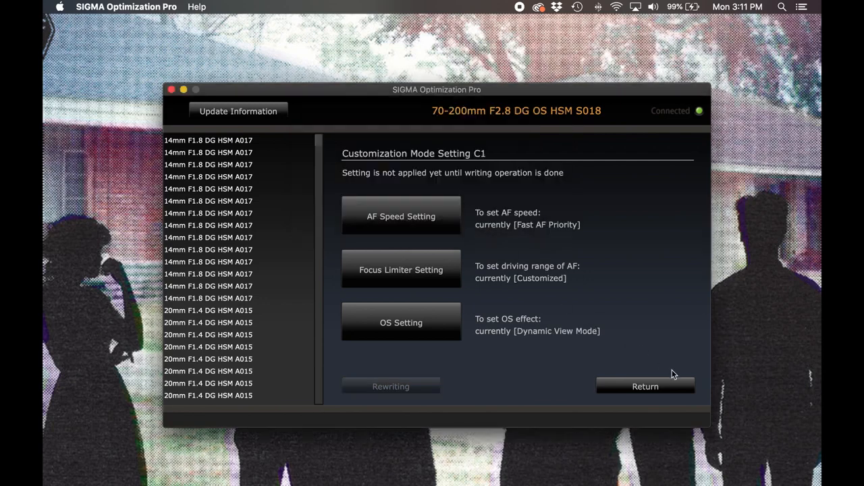
left_click(644, 387)
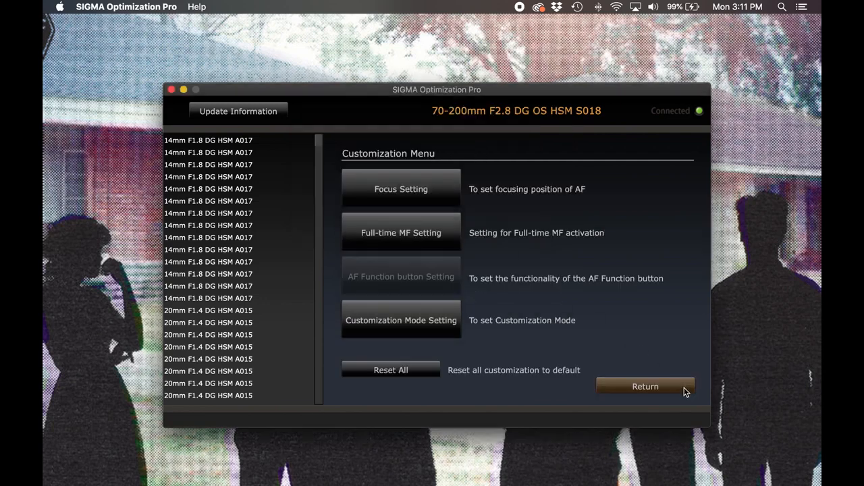